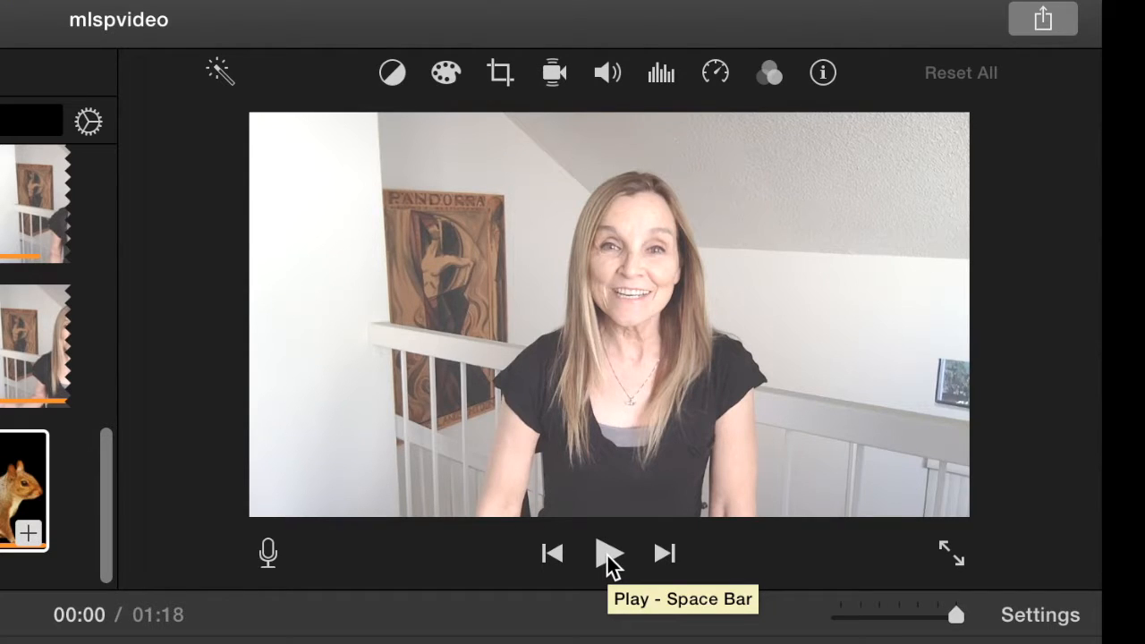
Preview the finished example, then zoom the timeline so the clips appear wider
{"action": "left_click", "coordinate": [608, 553]}
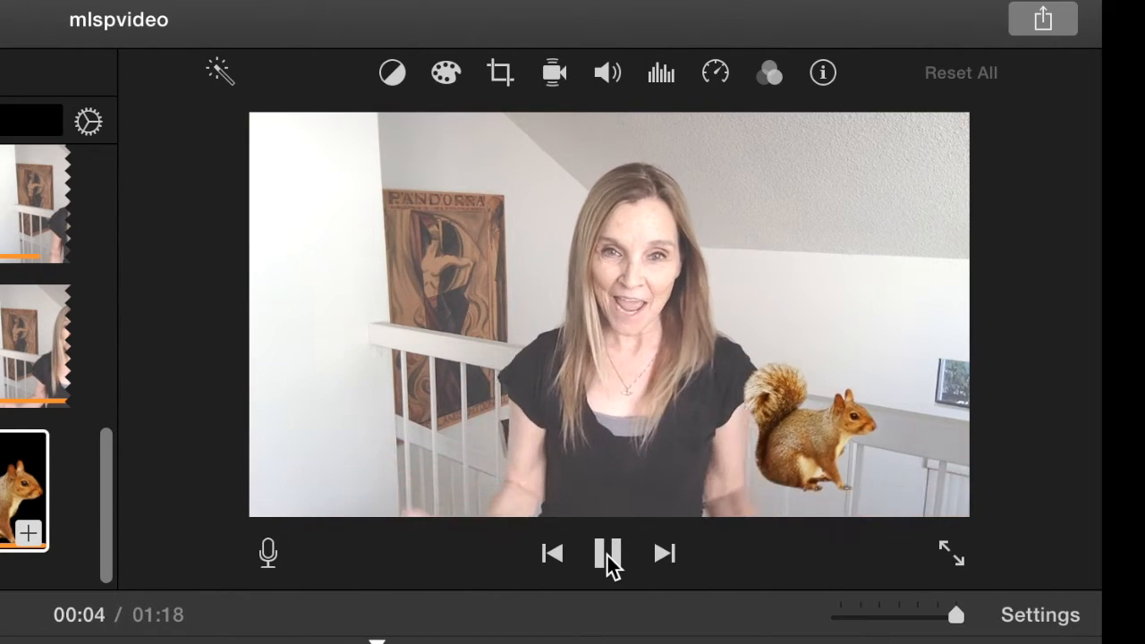
{"action": "left_click", "coordinate": [608, 551]}
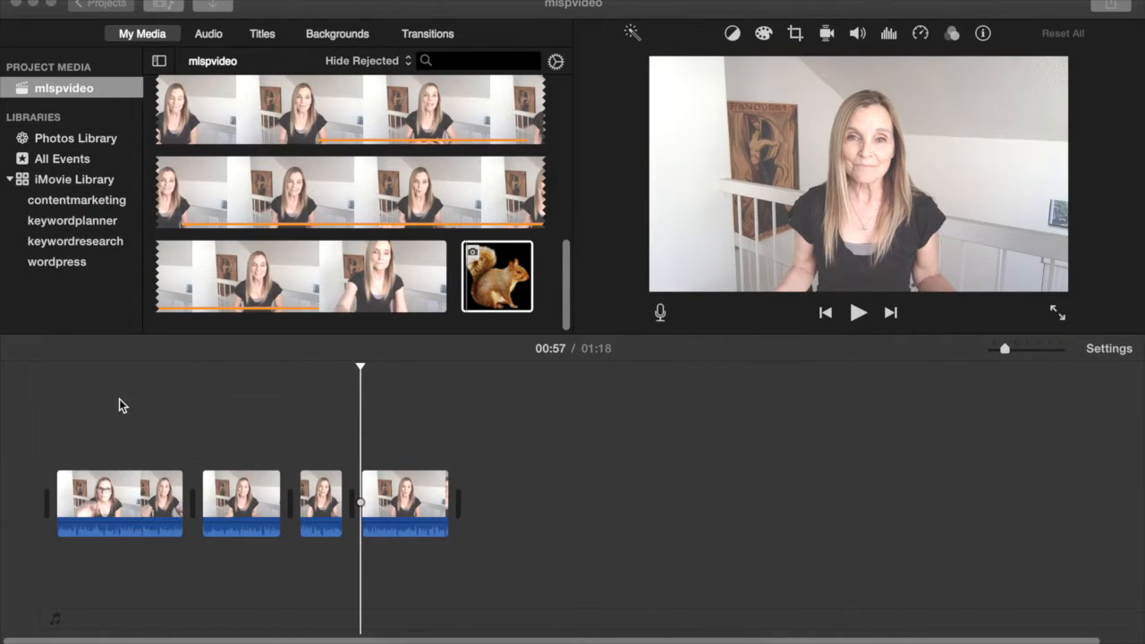
{"action": "mouse_move", "coordinate": [403, 477]}
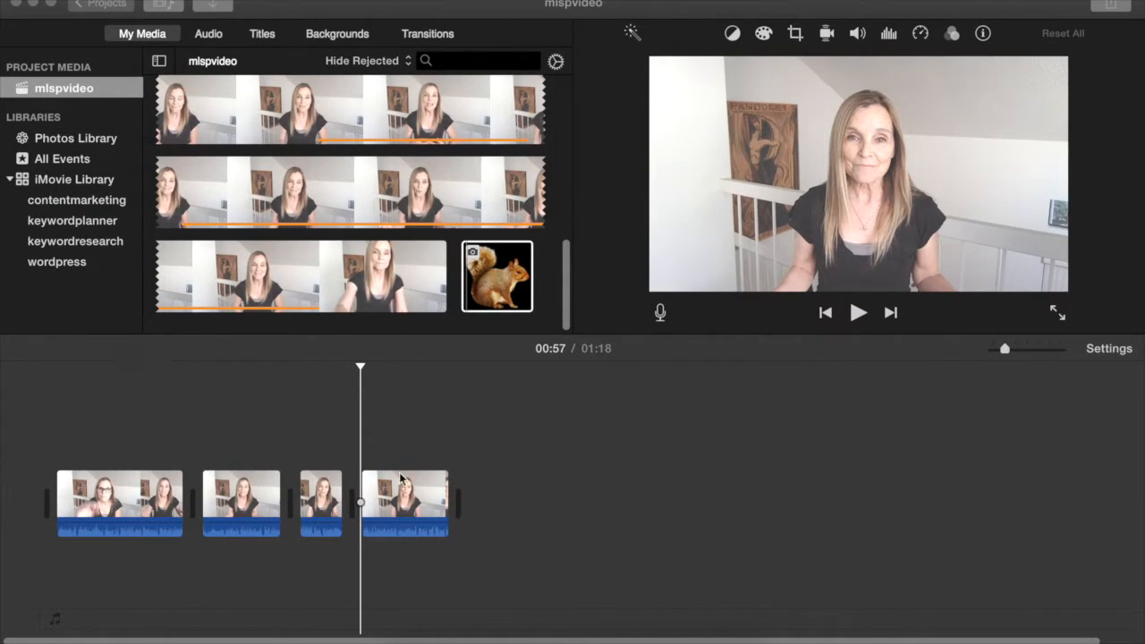
{"action": "mouse_move", "coordinate": [997, 338]}
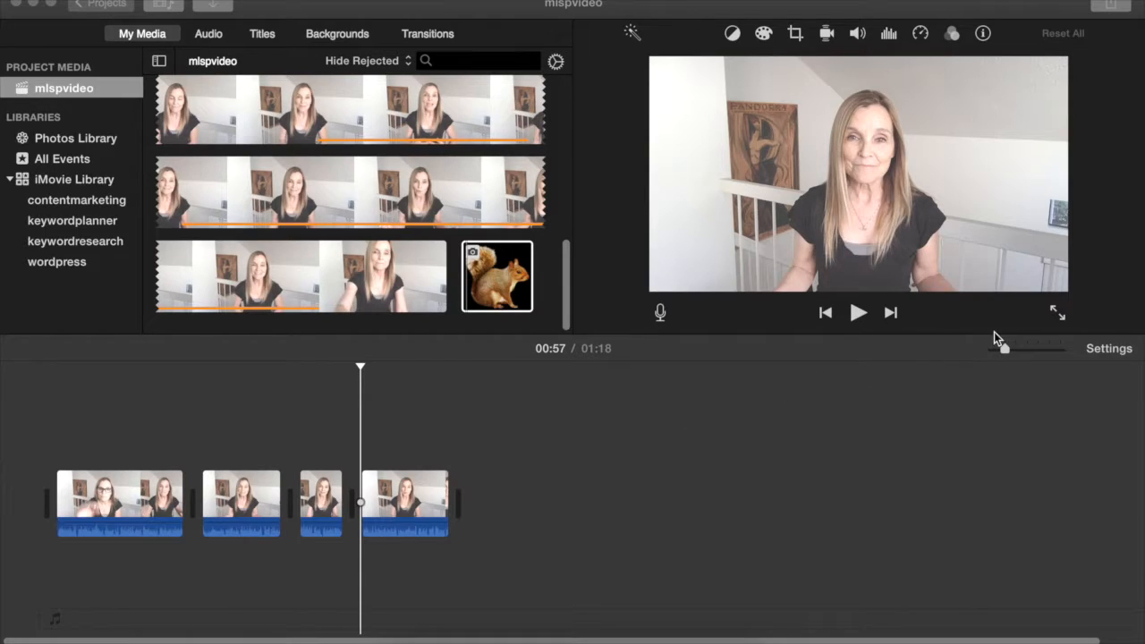
{"action": "mouse_move", "coordinate": [1004, 351]}
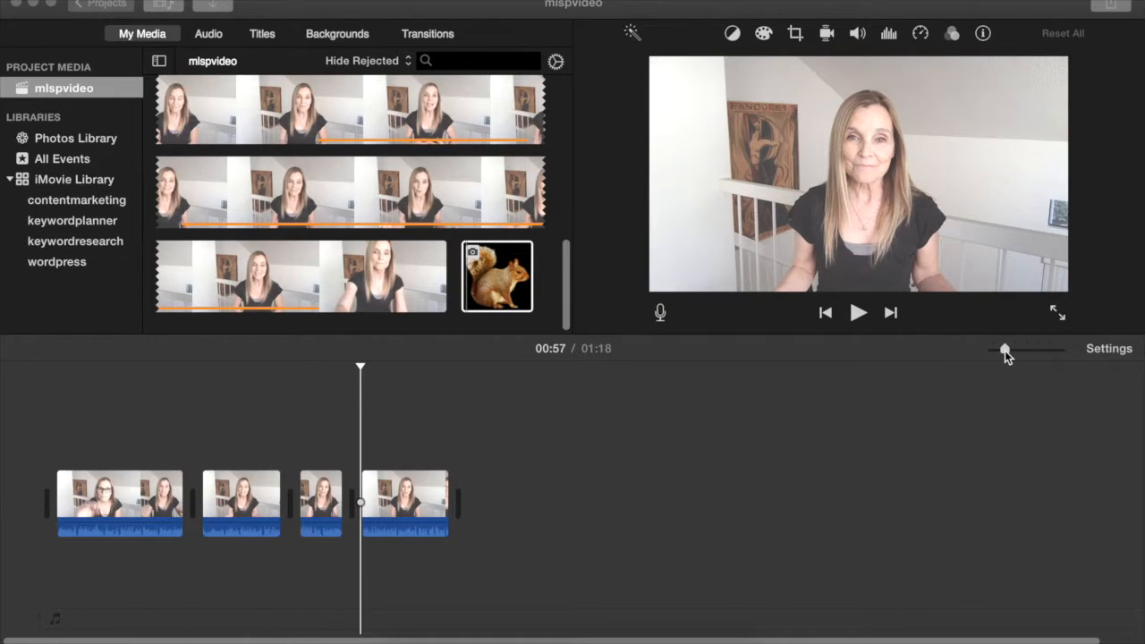
{"action": "left_click_drag", "start_coordinate": [1007, 350], "coordinate": [1051, 350]}
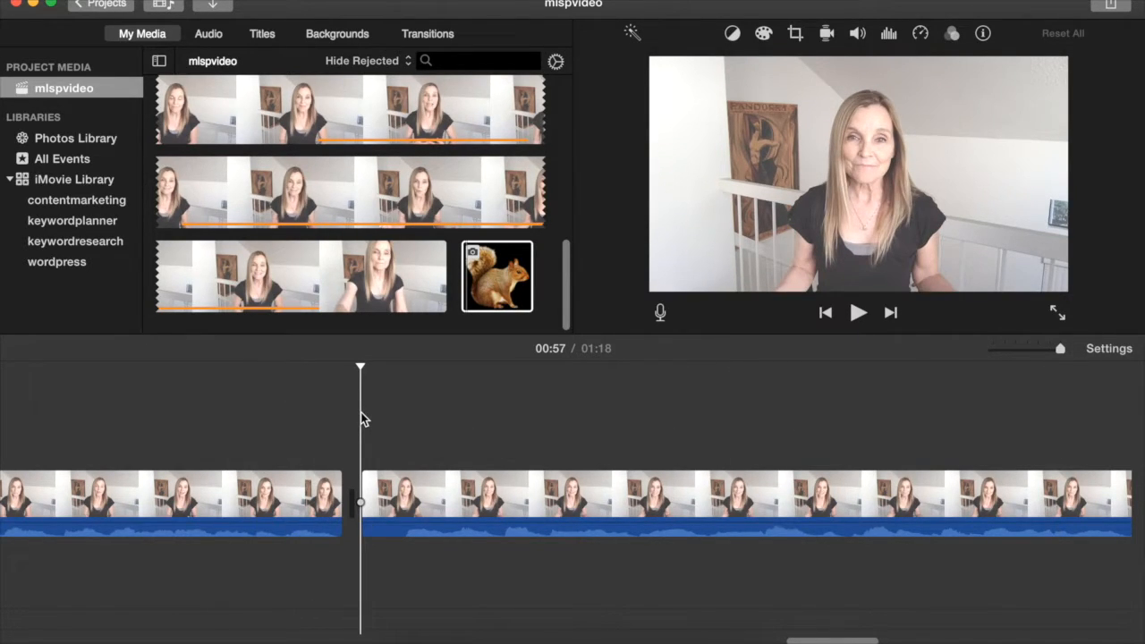
Preview the squirrel PNG and place it above the talking-head clip as an overlay
{"action": "left_click", "coordinate": [498, 275]}
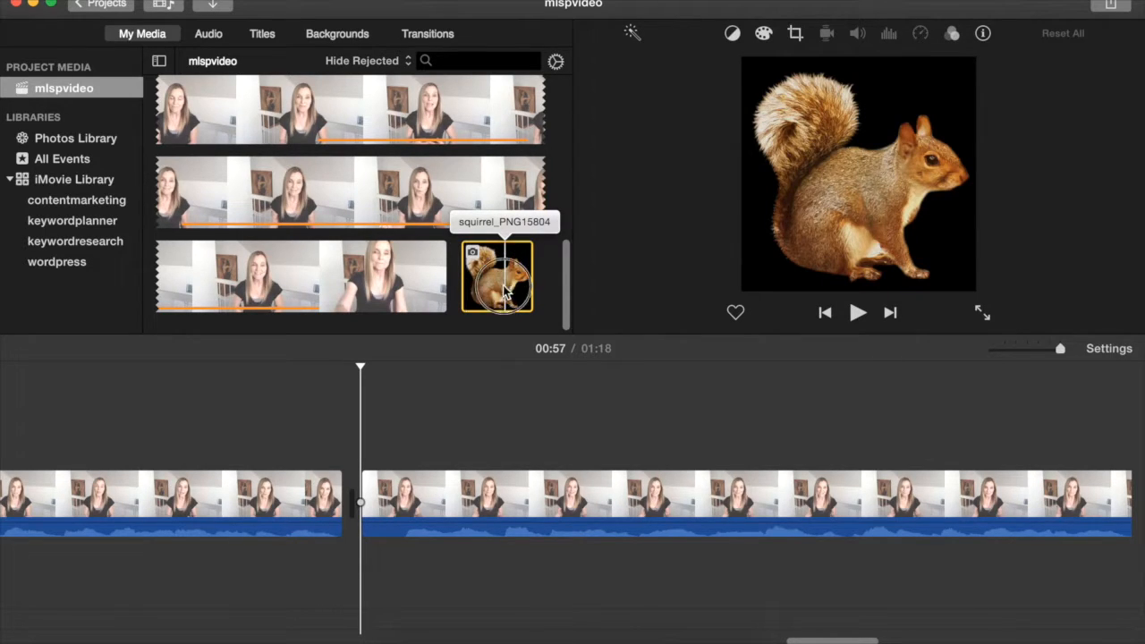
{"action": "left_click_drag", "start_coordinate": [498, 275], "coordinate": [376, 438]}
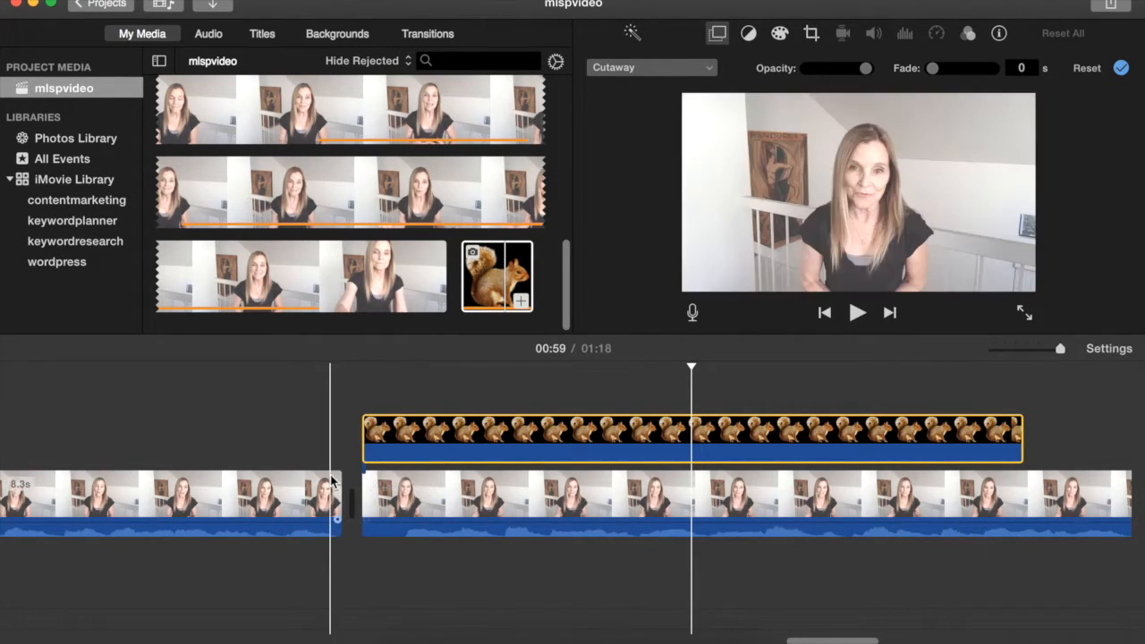
{"action": "left_click", "coordinate": [362, 439]}
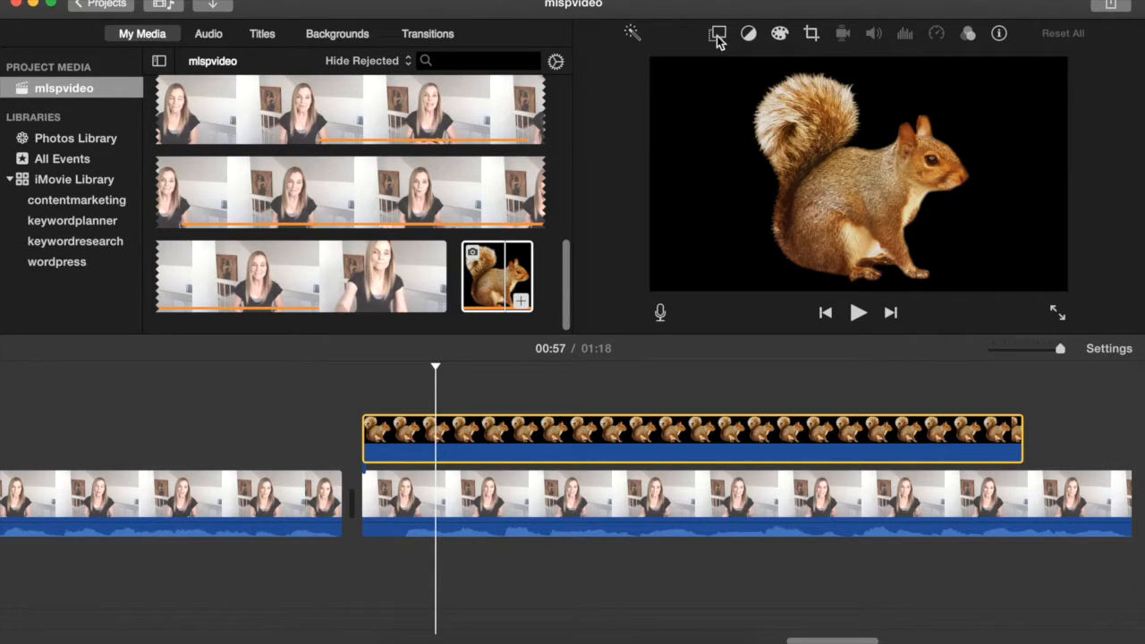
{"action": "mouse_move", "coordinate": [719, 34]}
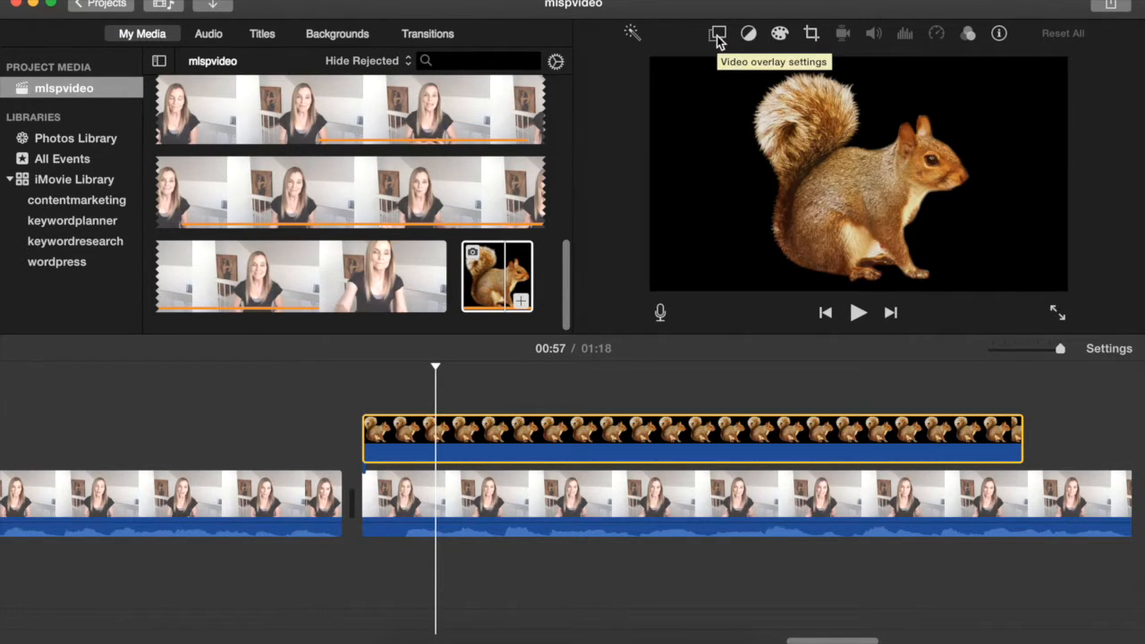
Change the squirrel overlay style from Cutaway to Picture in Picture
{"action": "left_click", "coordinate": [718, 34]}
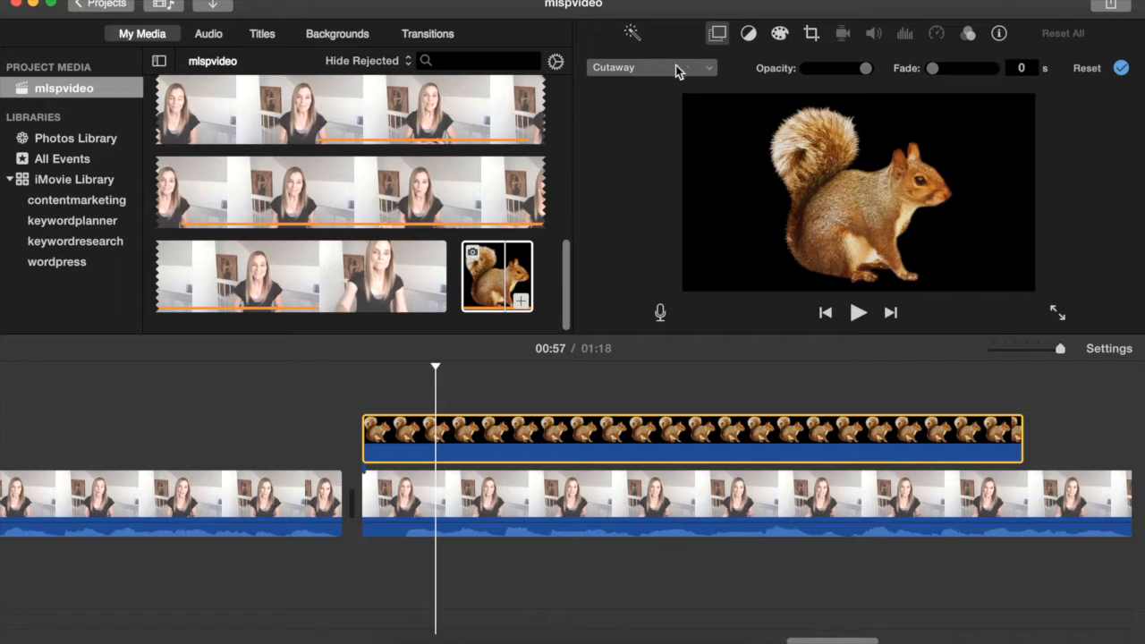
{"action": "left_click", "coordinate": [651, 68]}
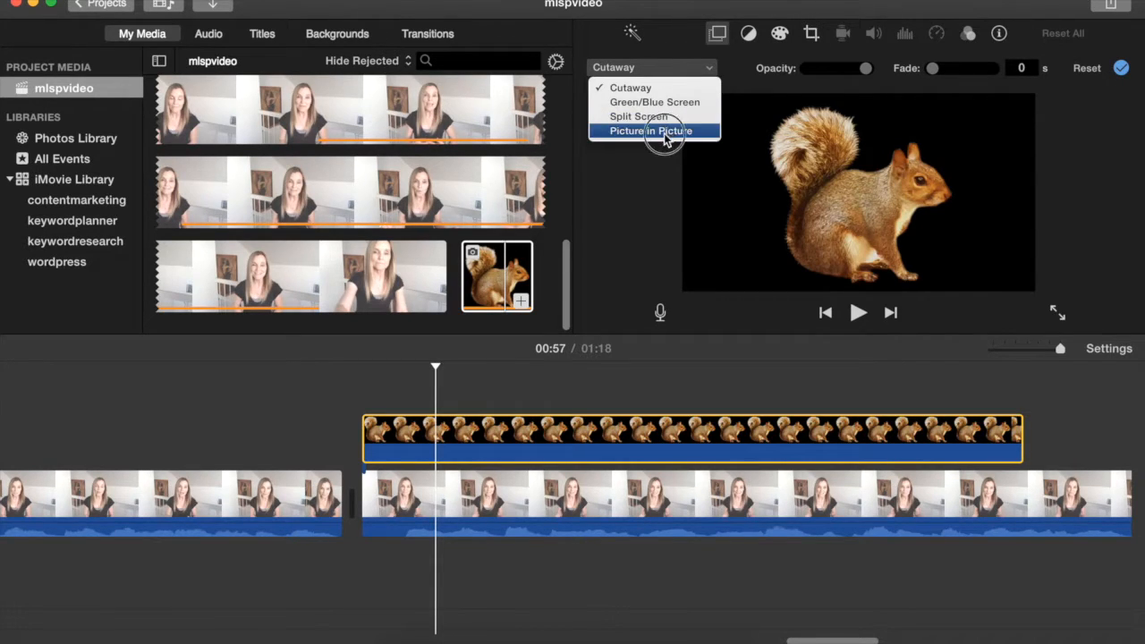
{"action": "left_click", "coordinate": [650, 130]}
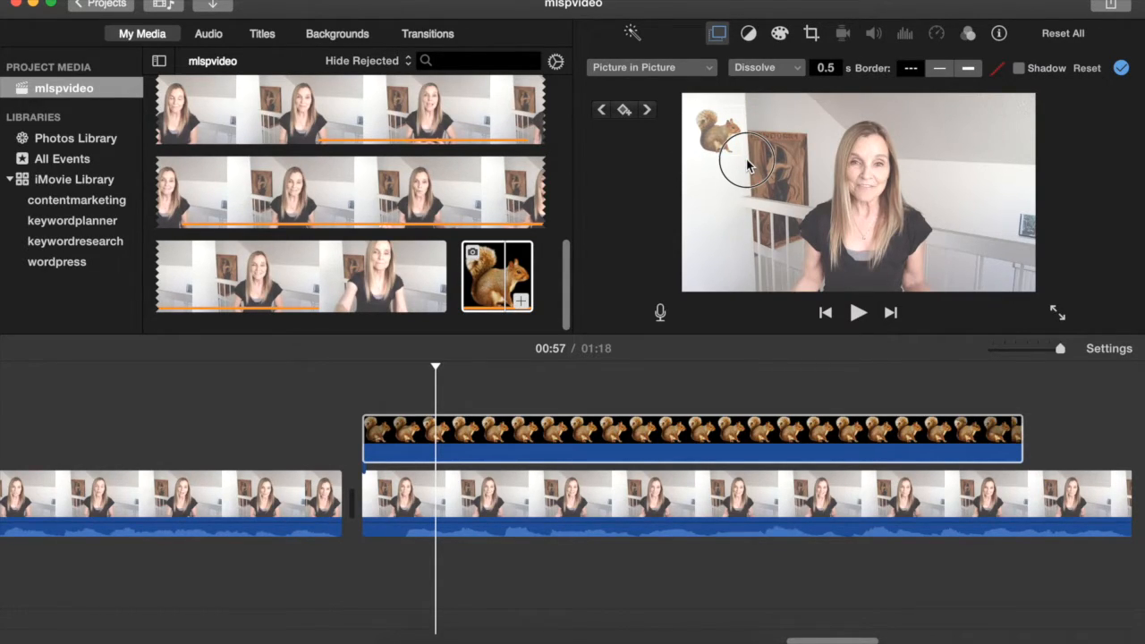
Enlarge the picture-in-picture squirrel in the viewer's top-left corner
{"action": "left_click", "coordinate": [734, 161]}
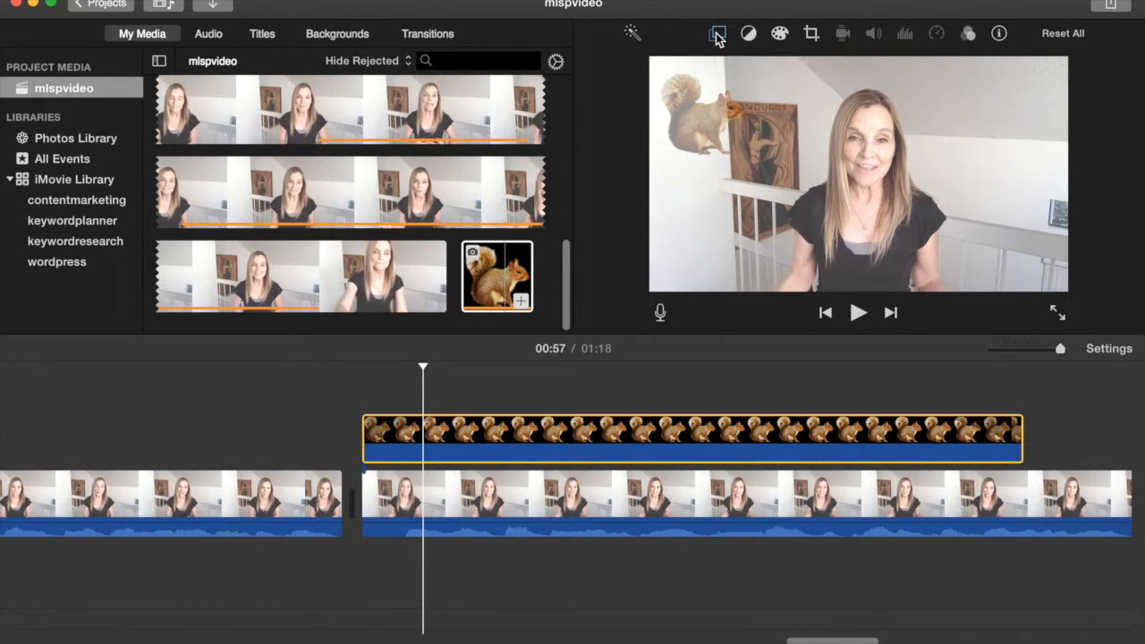
Reopen overlay settings and add a starting keyframe for the squirrel at the playhead
{"action": "left_click", "coordinate": [718, 33]}
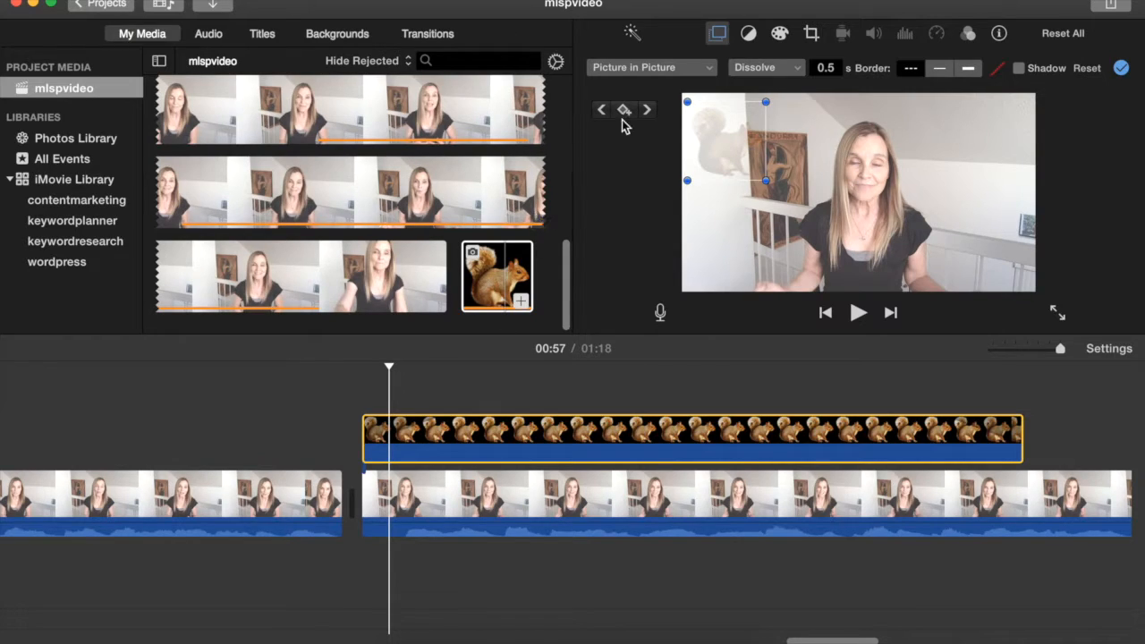
{"action": "mouse_move", "coordinate": [624, 109]}
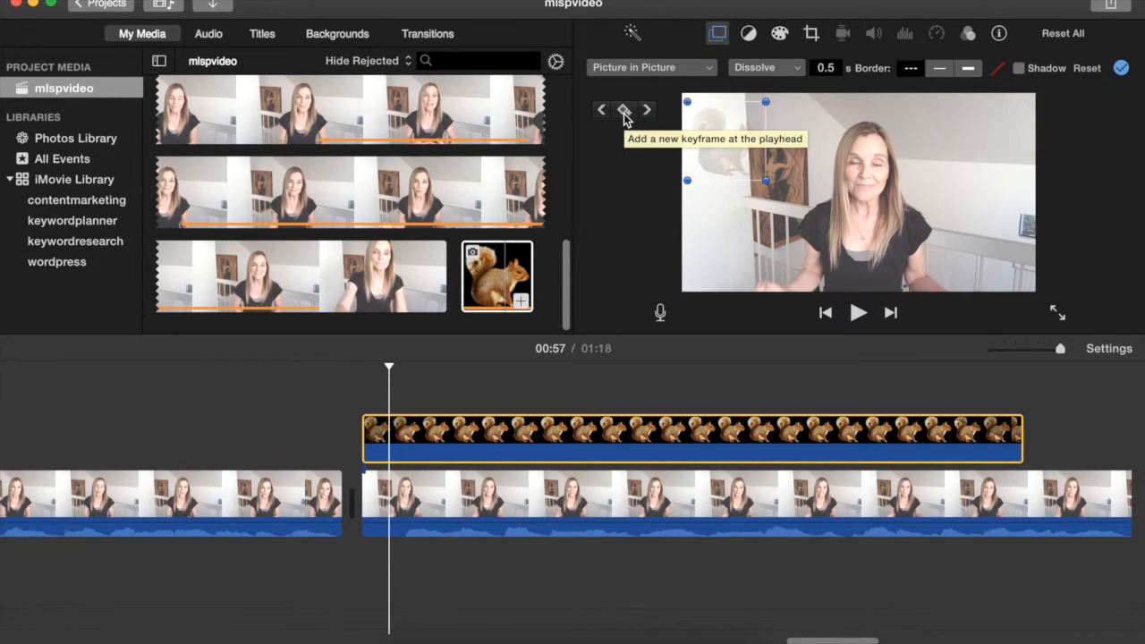
{"action": "left_click", "coordinate": [624, 109]}
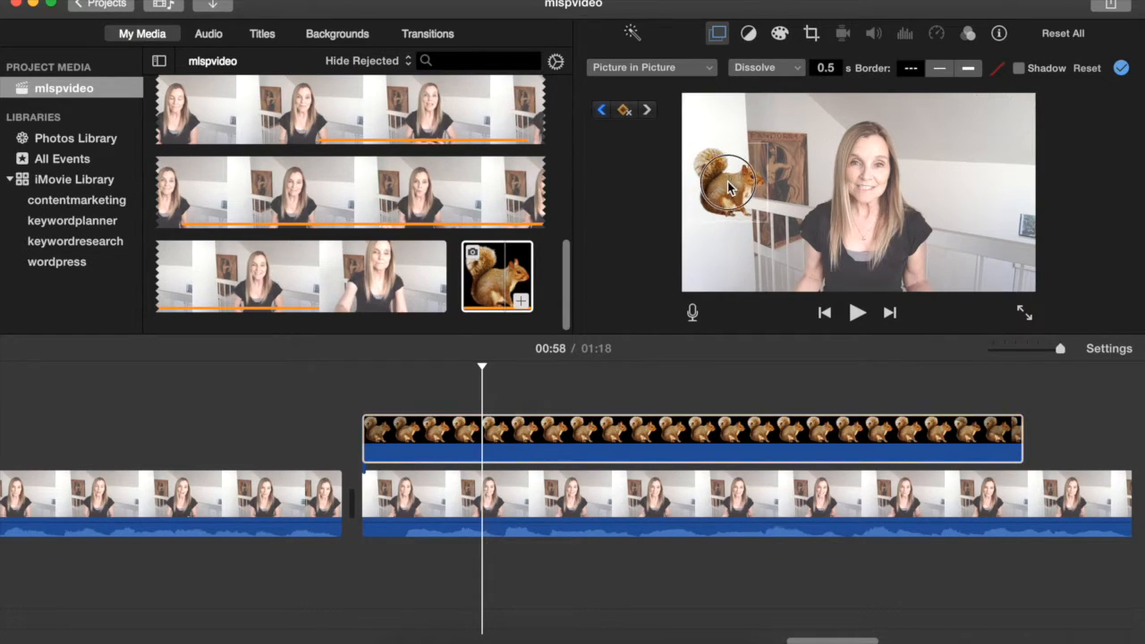
Drag the squirrel down toward the lower left, then advance the playhead in the clip
{"action": "left_click_drag", "start_coordinate": [729, 188], "coordinate": [729, 242]}
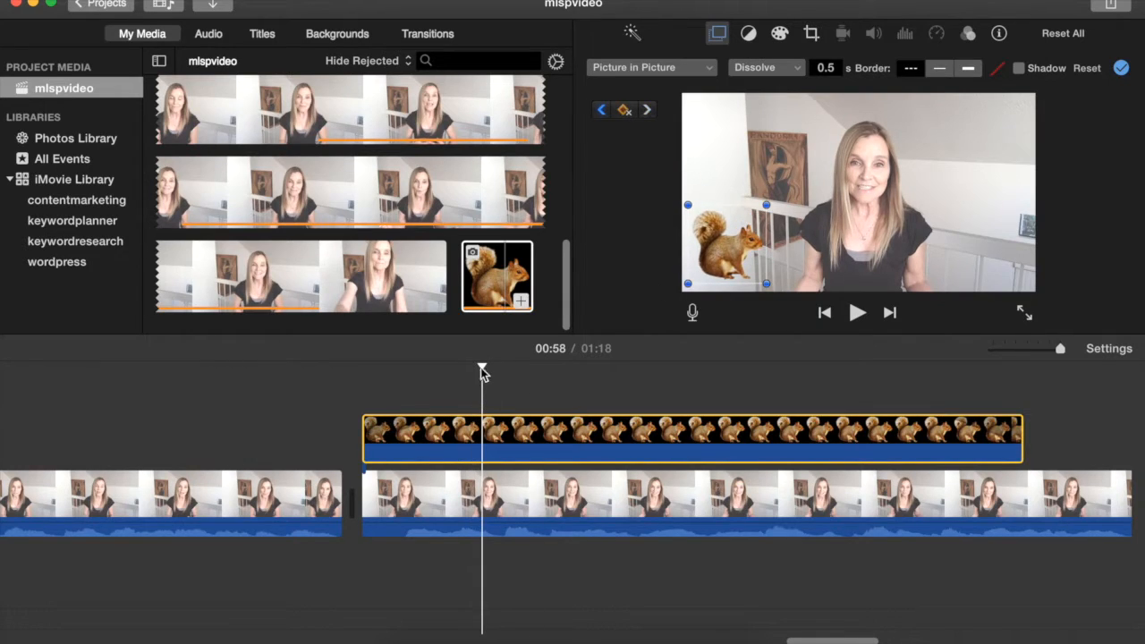
{"action": "left_click_drag", "start_coordinate": [482, 372], "coordinate": [529, 371]}
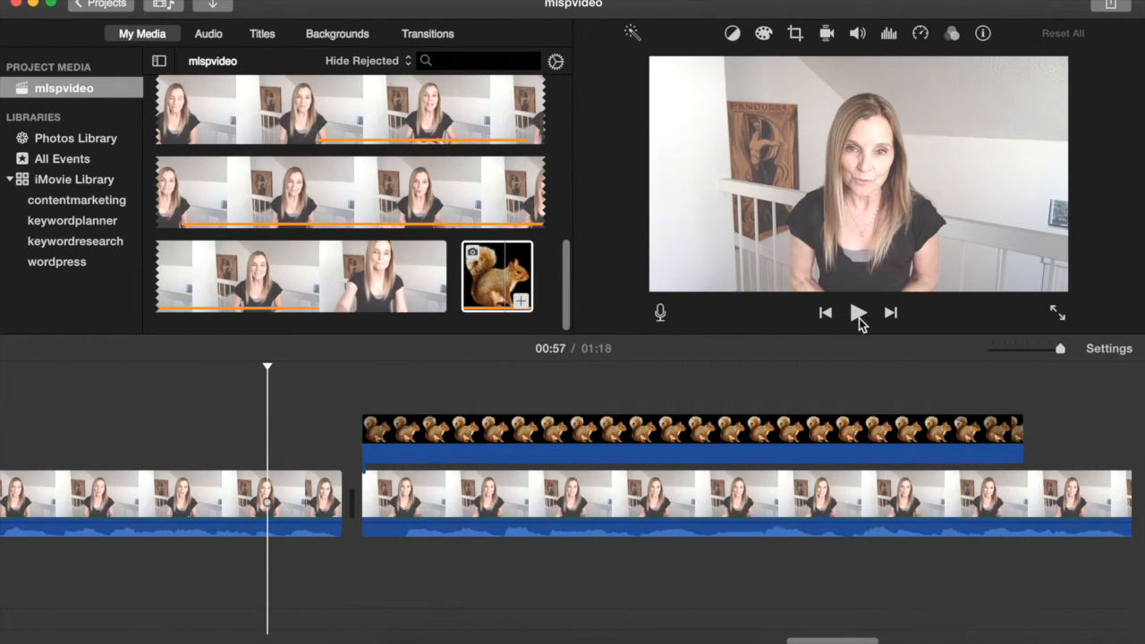
{"action": "left_click", "coordinate": [857, 312]}
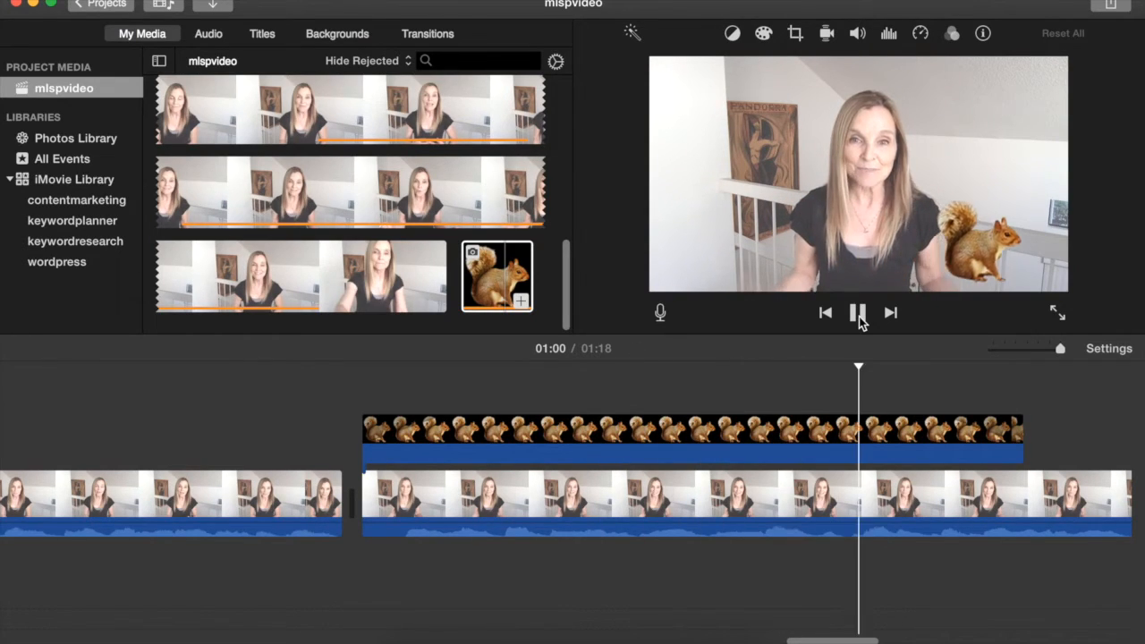
{"action": "left_click", "coordinate": [858, 312]}
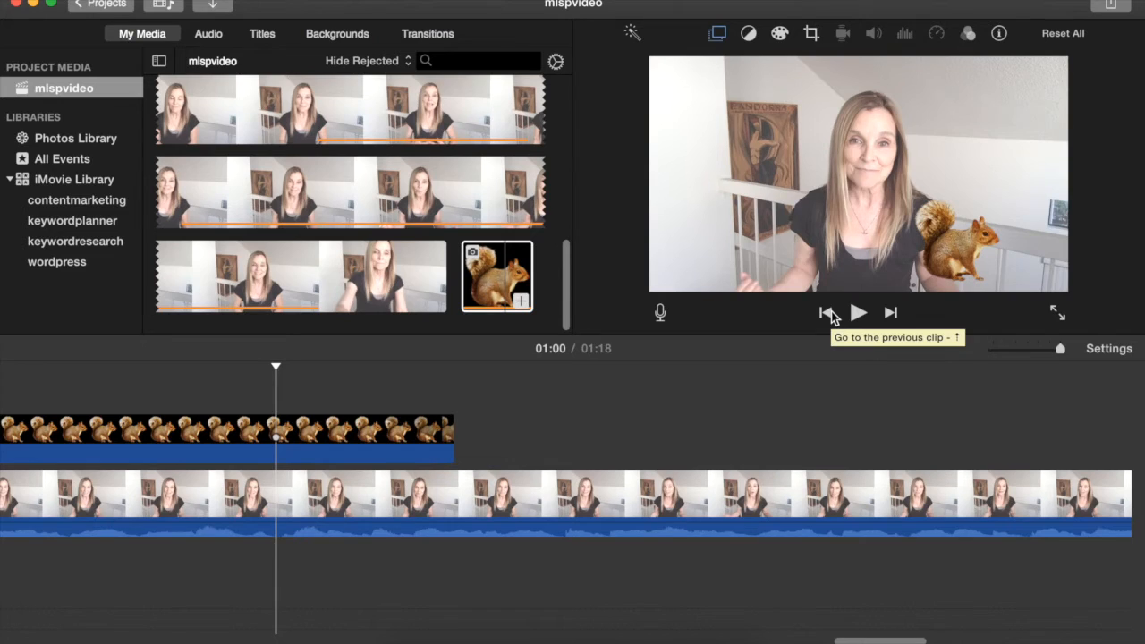
{"action": "left_click", "coordinate": [857, 313]}
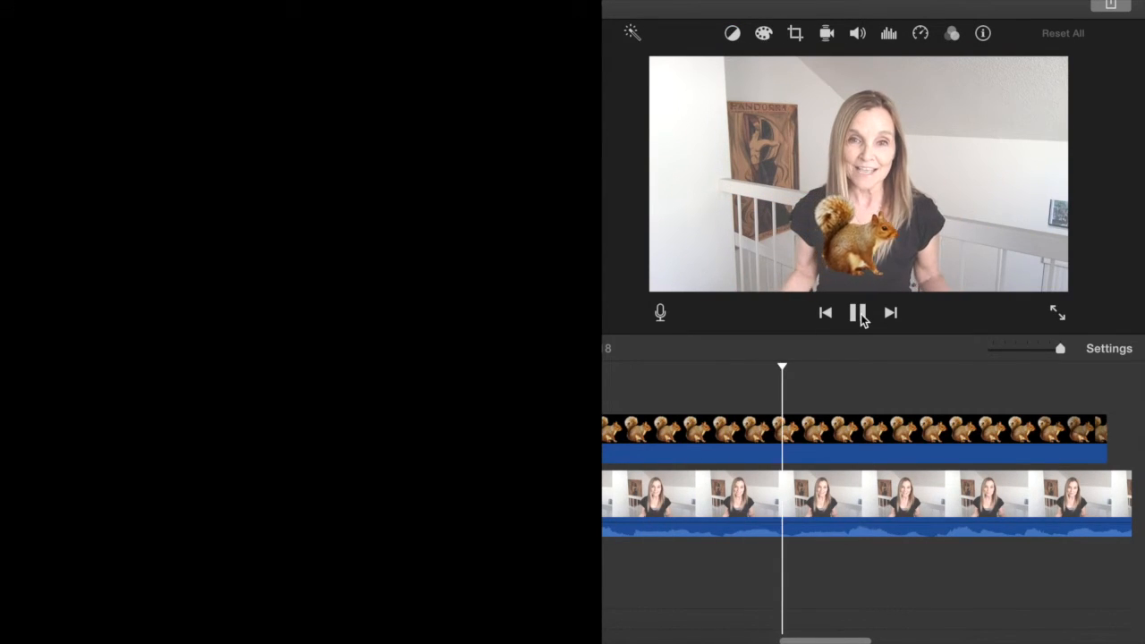